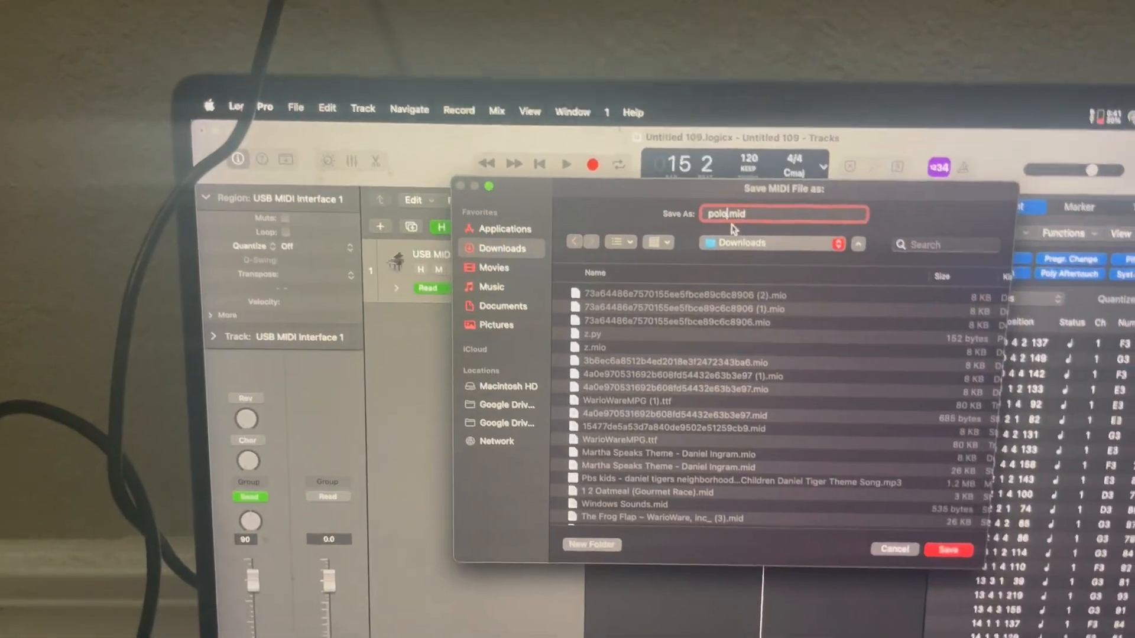
# Step: Save the exported MIDI file as polo.mid in Downloads
pyautogui.click(948, 550)
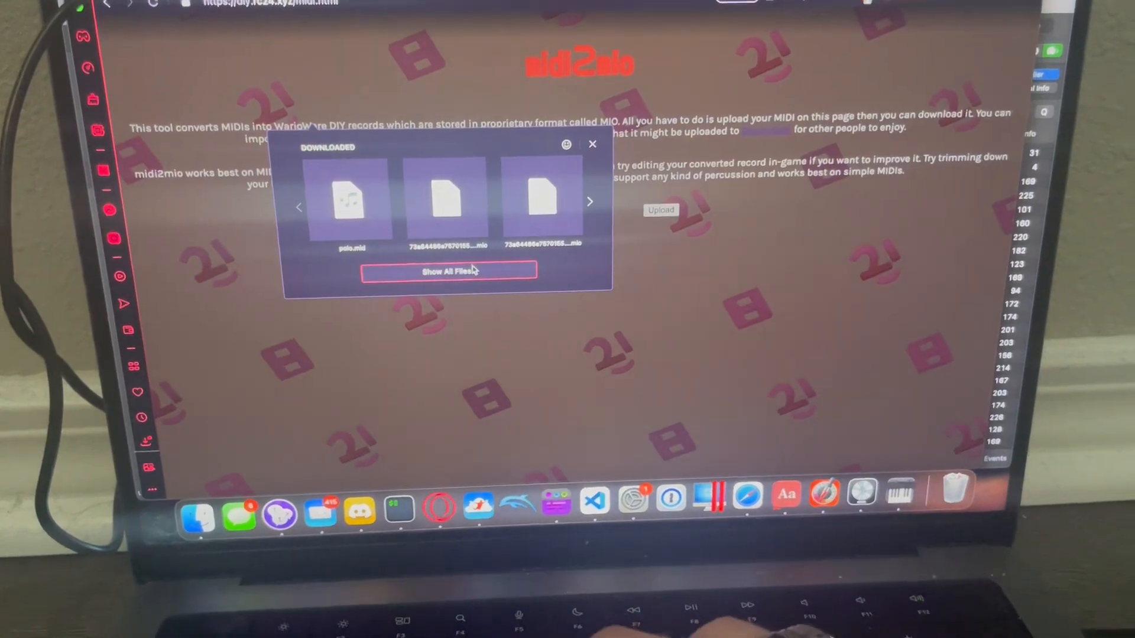
# Step: Upload polo.mid to midi2mio and download the converted MIO record
pyautogui.click(448, 271)
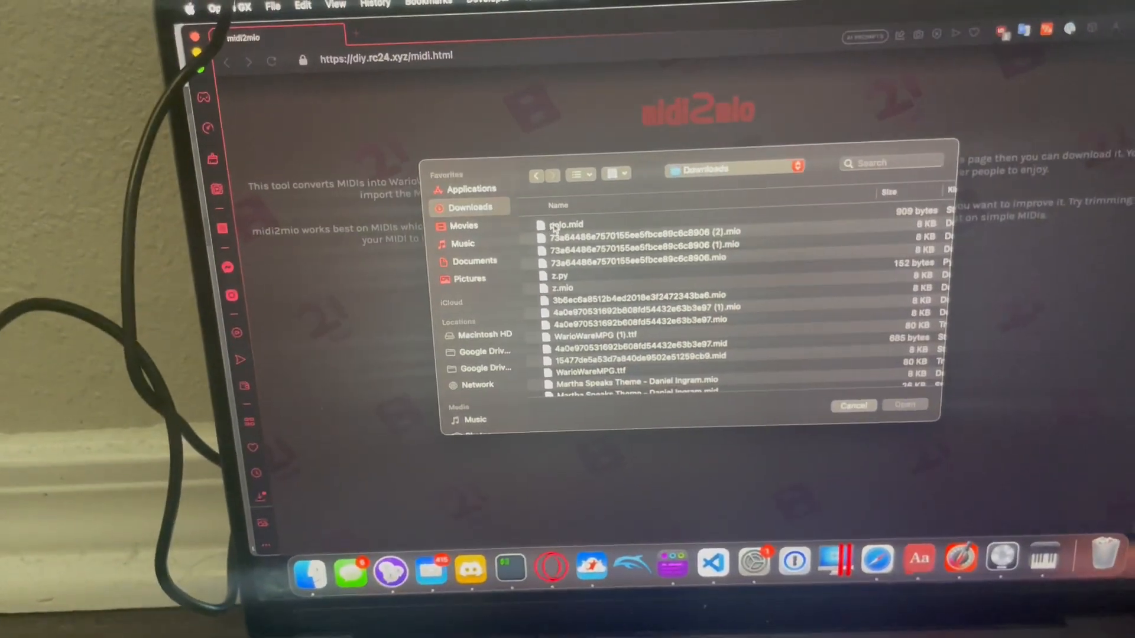
pyautogui.click(904, 406)
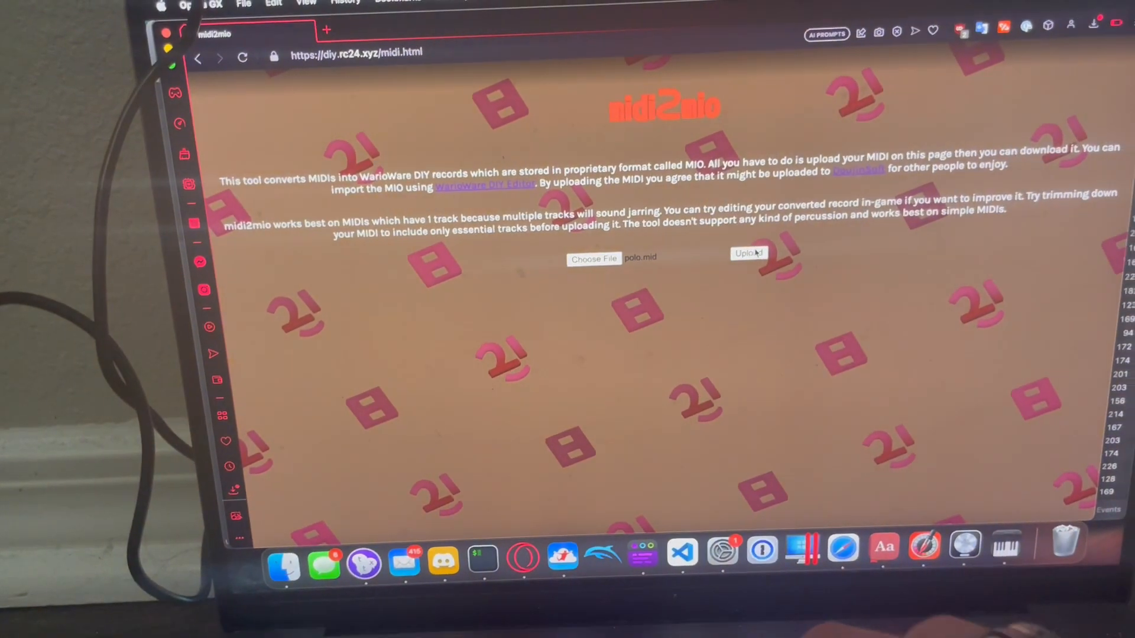
pyautogui.click(748, 258)
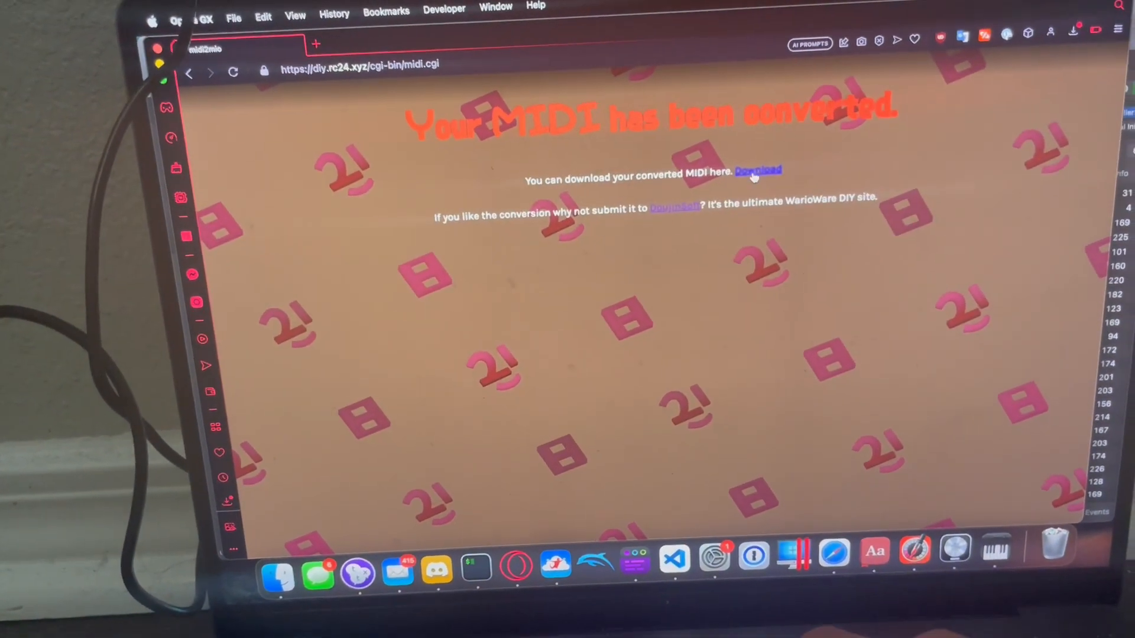
pyautogui.click(758, 170)
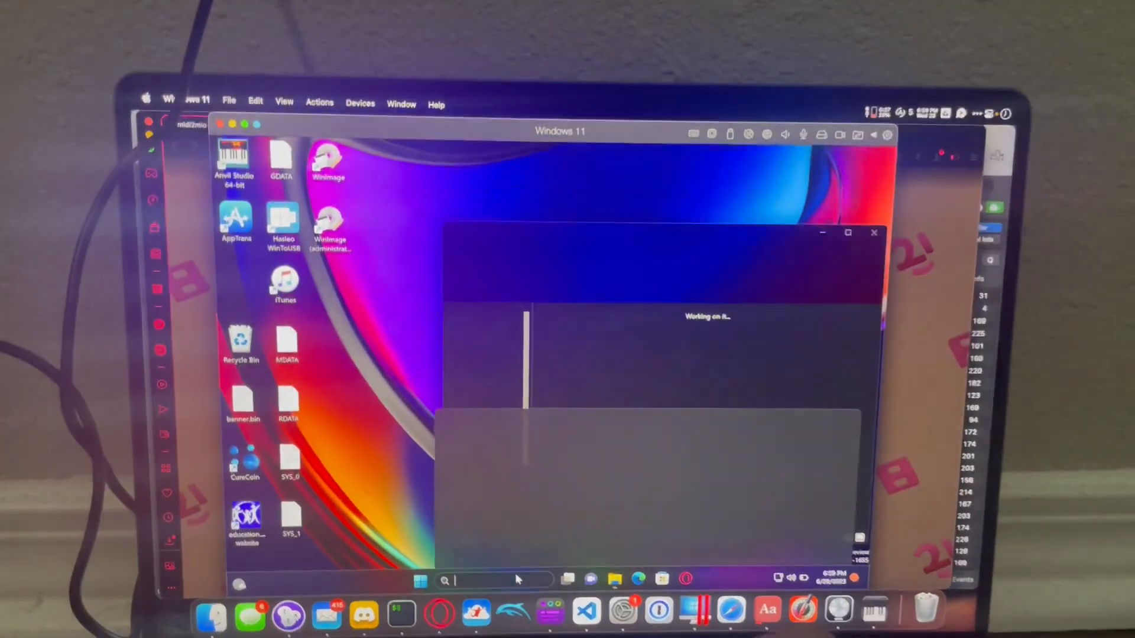
# Step: Find the Configure Java shortcut's location and open a terminal in the jre1.8.0_333 bin folder
pyautogui.write('java')
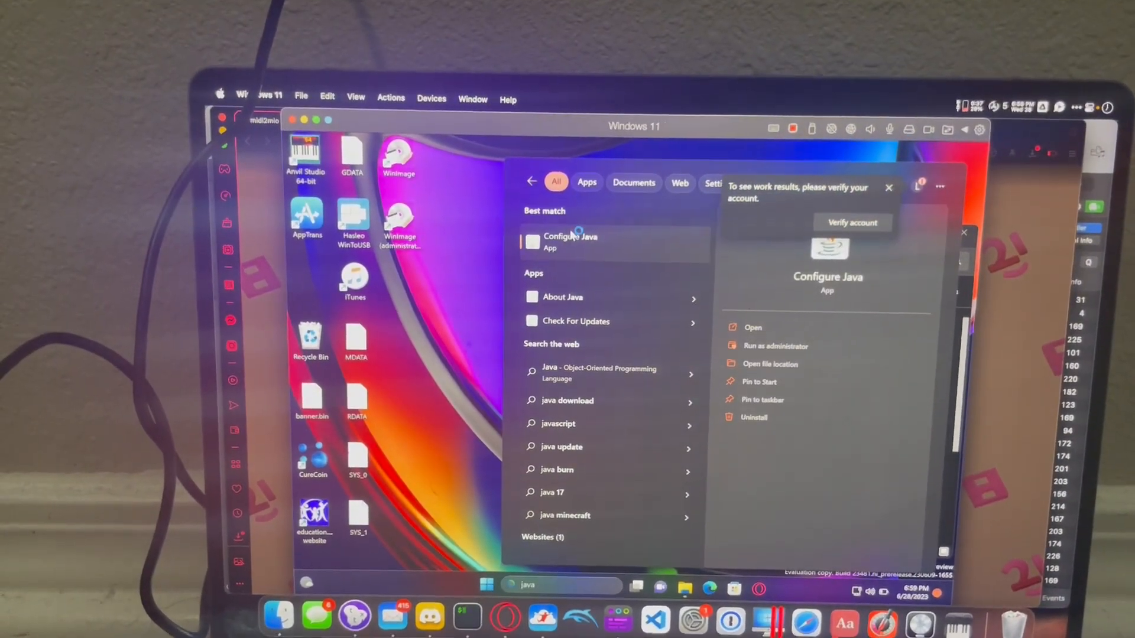
pyautogui.click(770, 364)
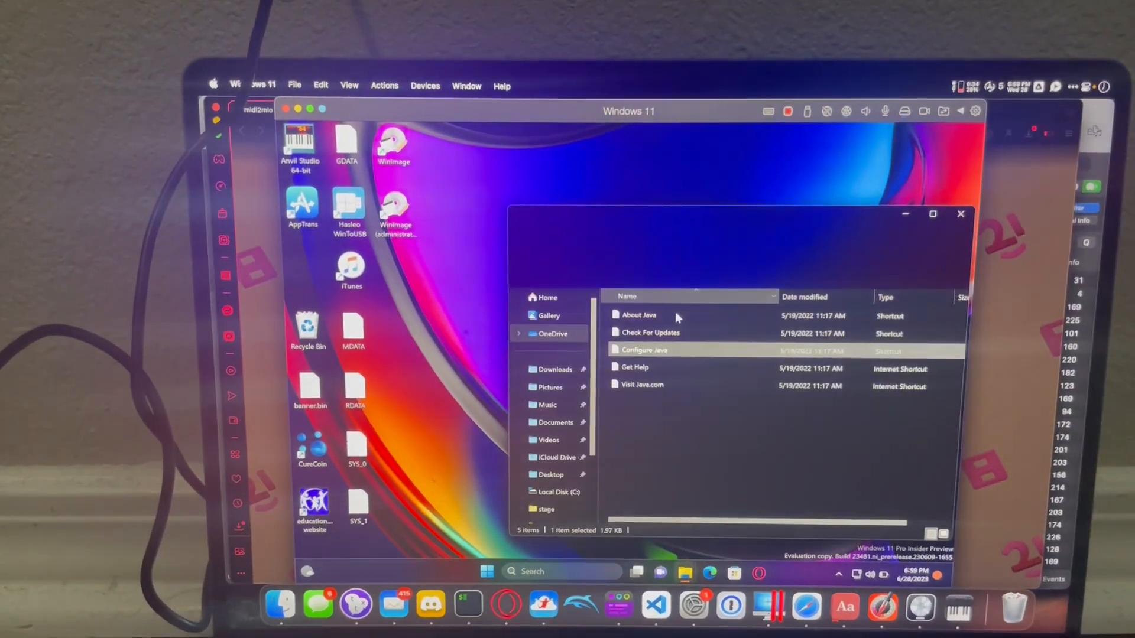
pyautogui.rightClick(643, 349)
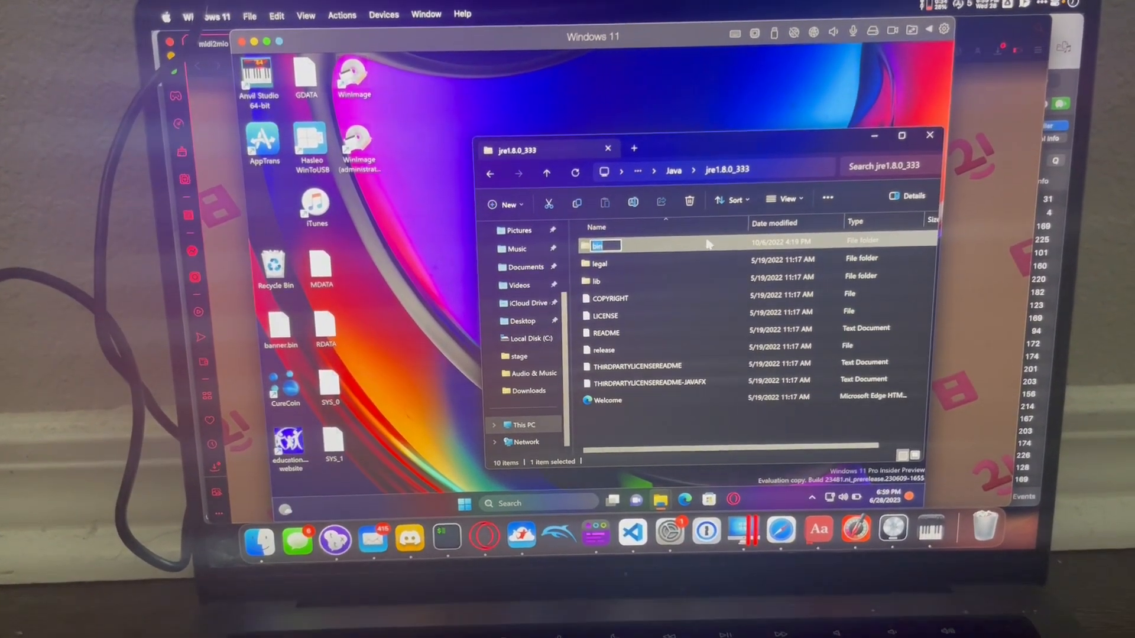
pyautogui.rightClick(600, 245)
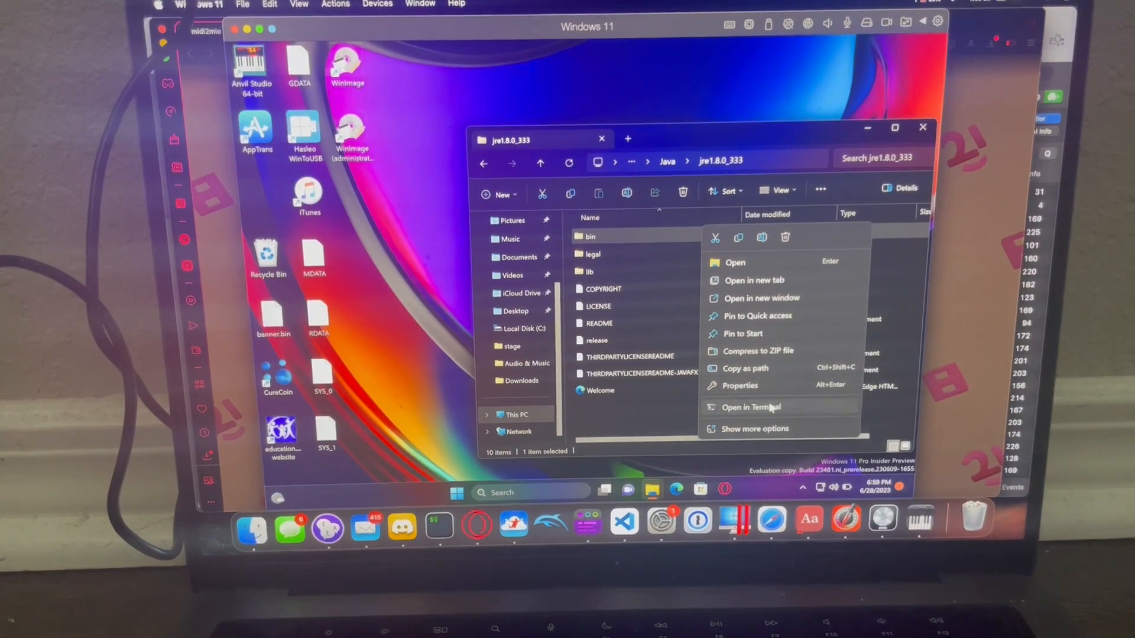
pyautogui.click(751, 407)
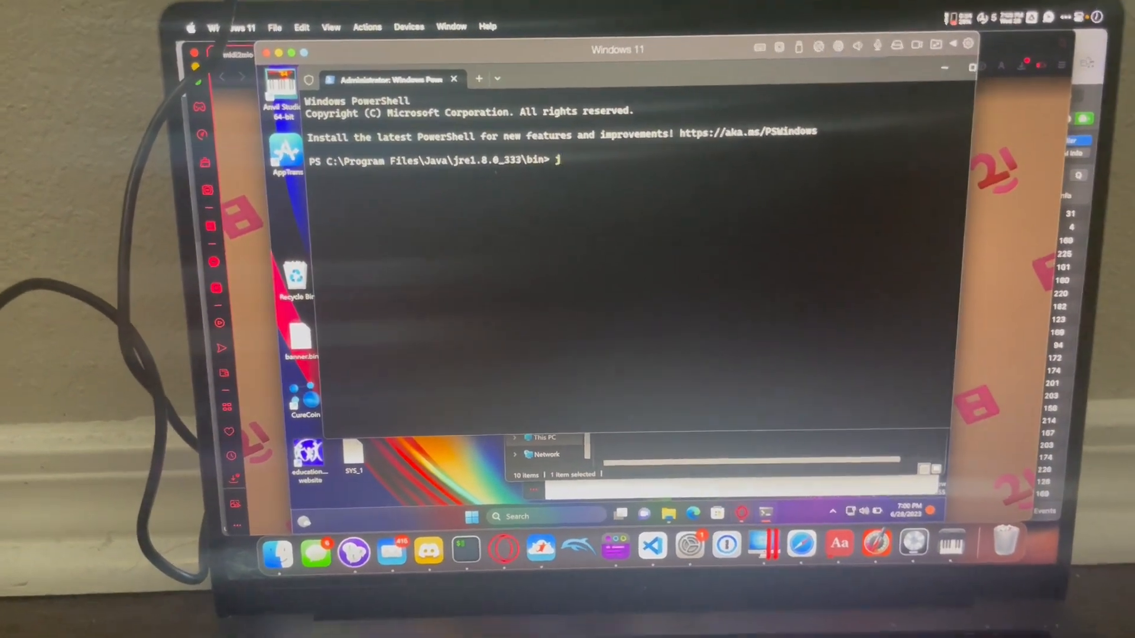
# Step: Run java -jar C:\Untitled1Q.jar at the PowerShell prompt
pyautogui.write('avsa')
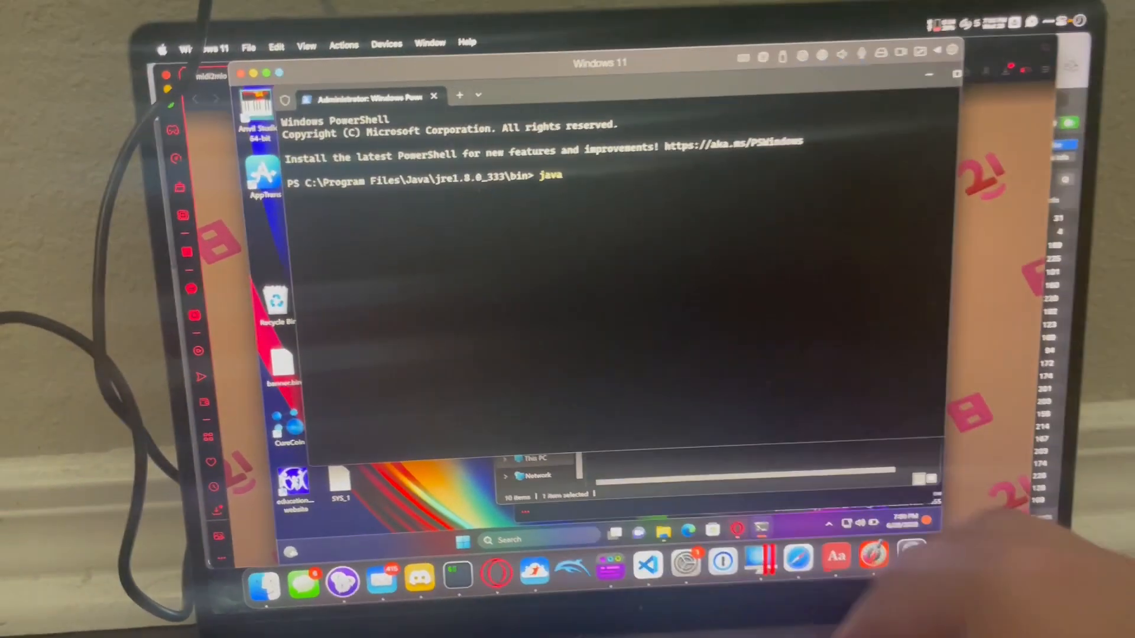
pyautogui.write('-jaer')
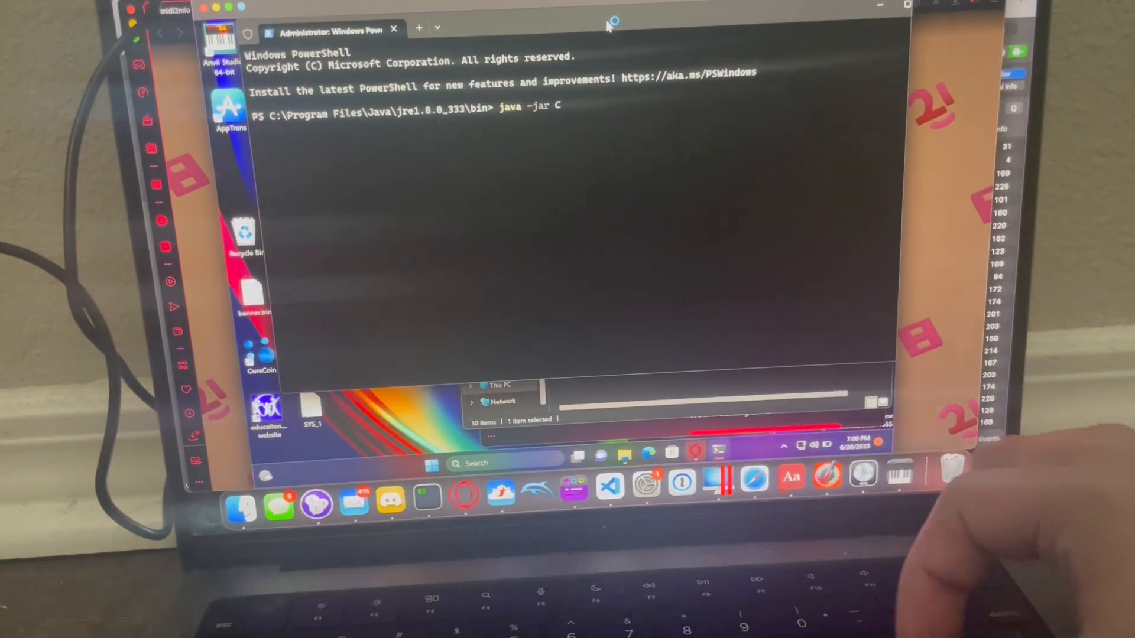
pyautogui.write(':\\U')
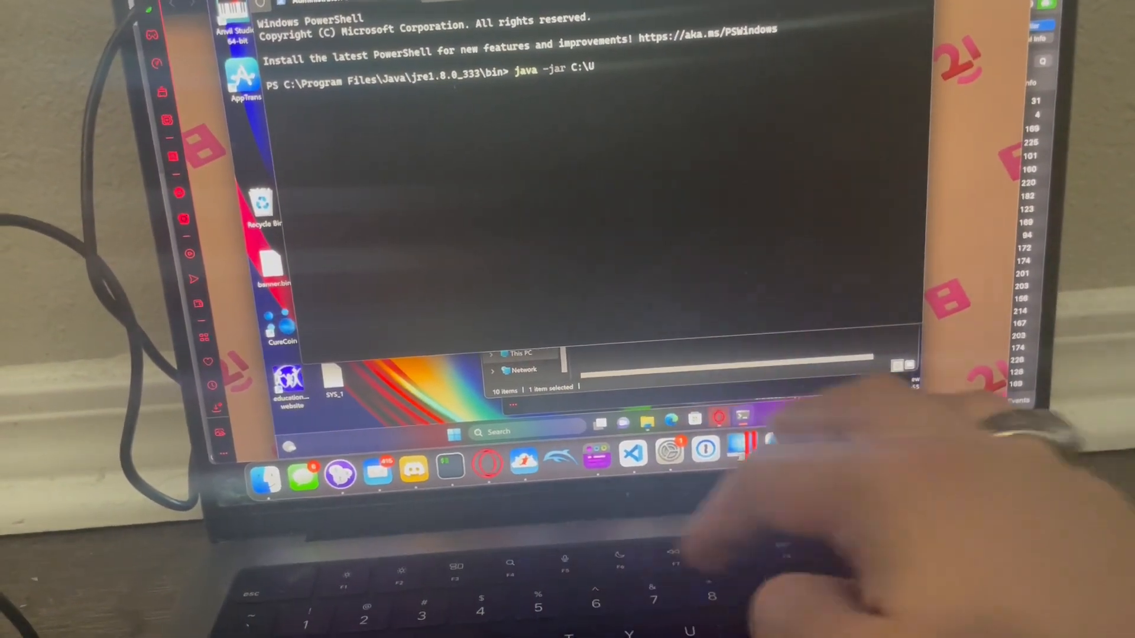
pyautogui.write('ntitled1Q.jar')
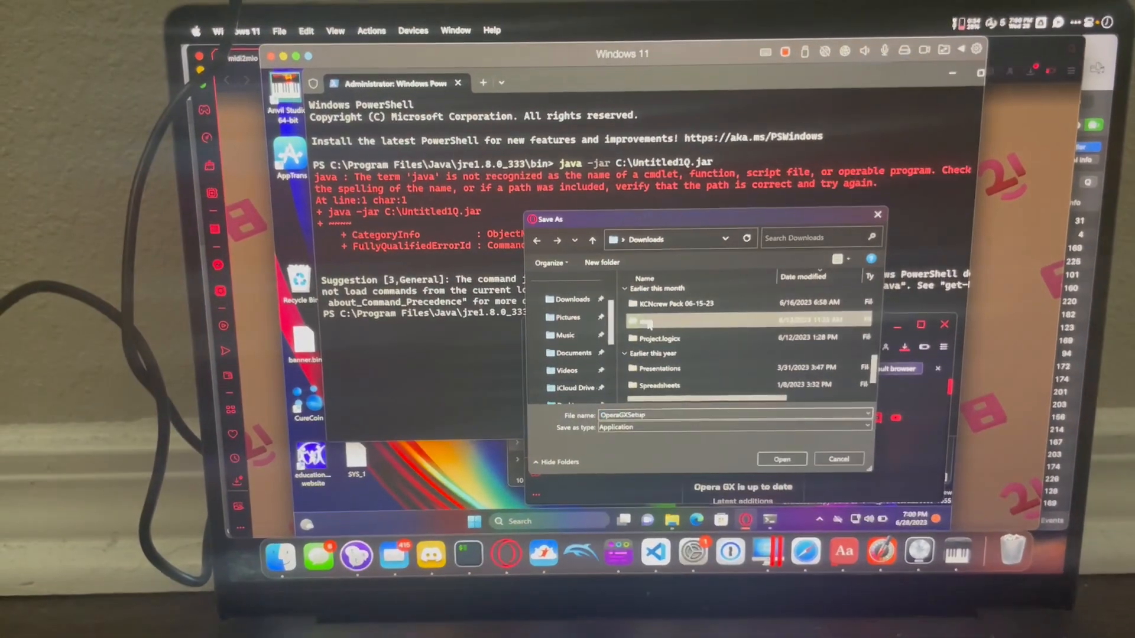
# Step: Load the save data folder in WarioWare DIY Editor and import a record into a slot
pyautogui.doubleClick(656, 320)
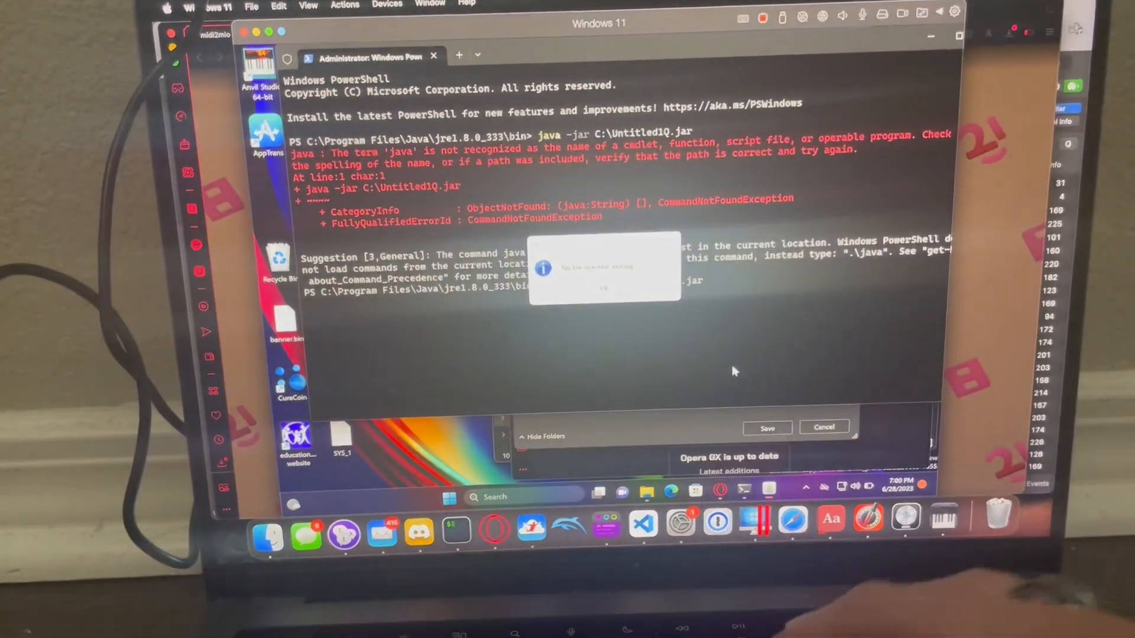
pyautogui.click(604, 288)
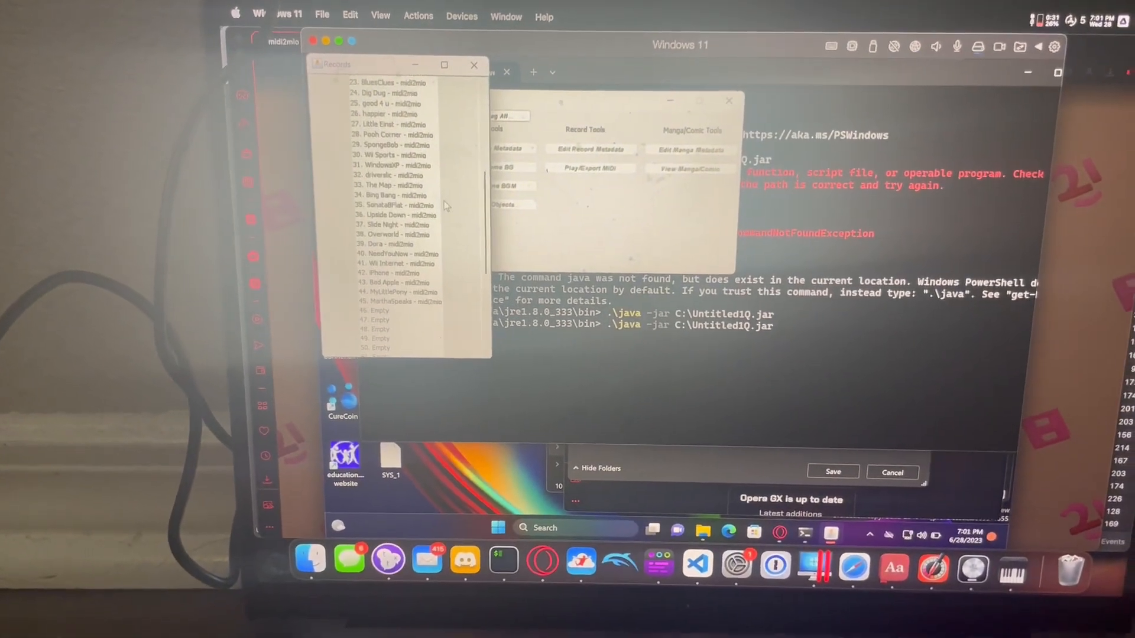
pyautogui.rightClick(394, 295)
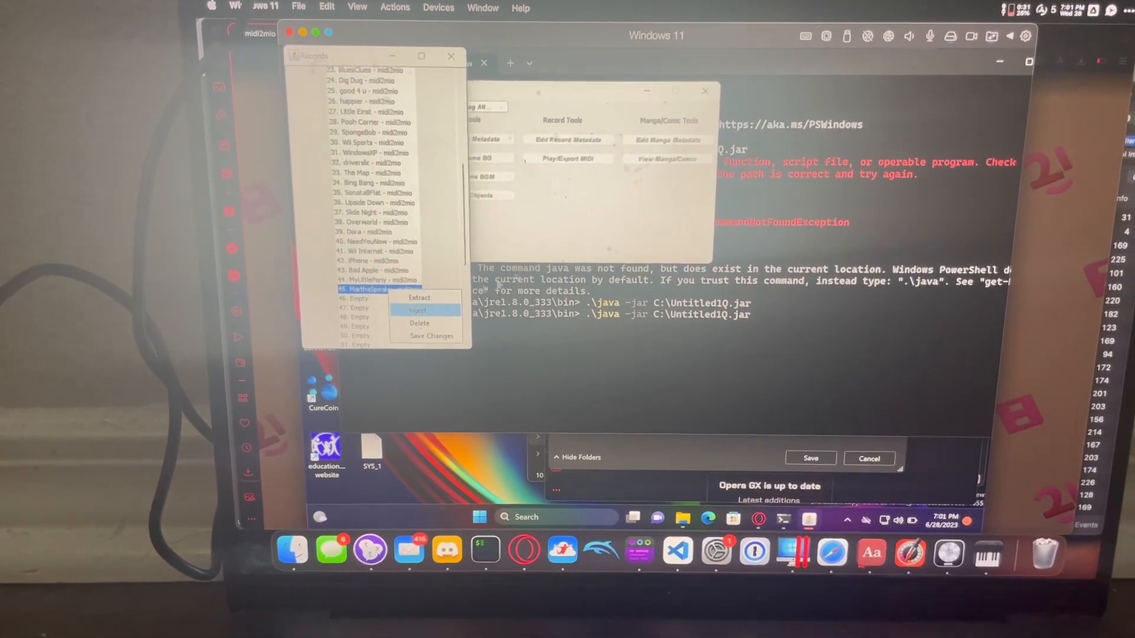
pyautogui.click(417, 310)
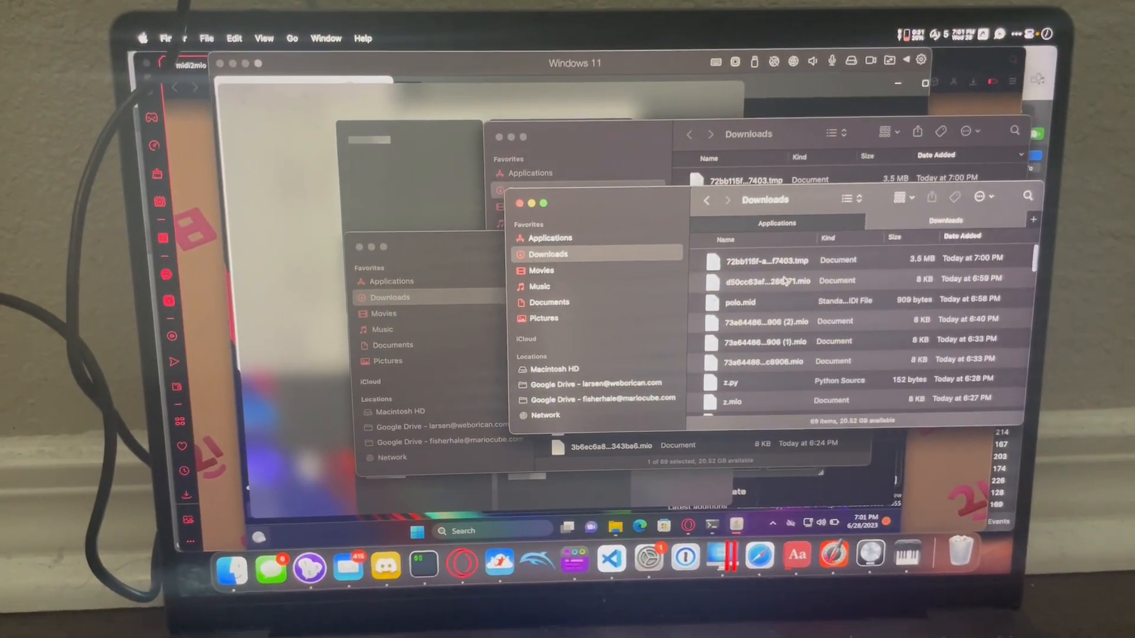
# Step: Paste the edited saves into Dolphin's Wii/title folder, replacing all conflicting files
pyautogui.scroll(3)
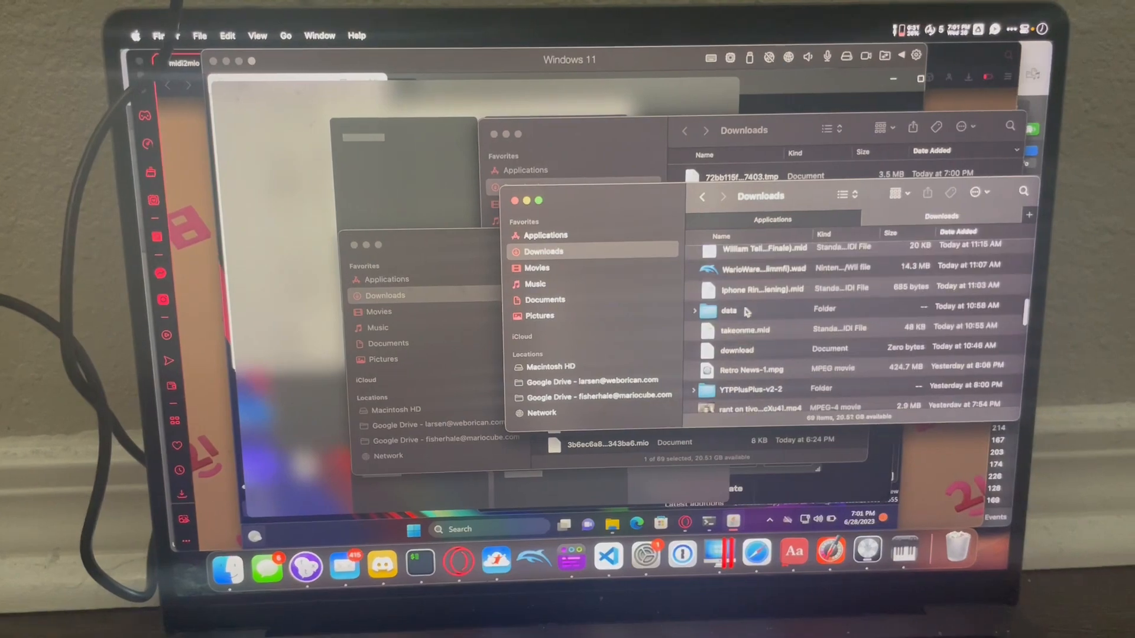
pyautogui.doubleClick(728, 310)
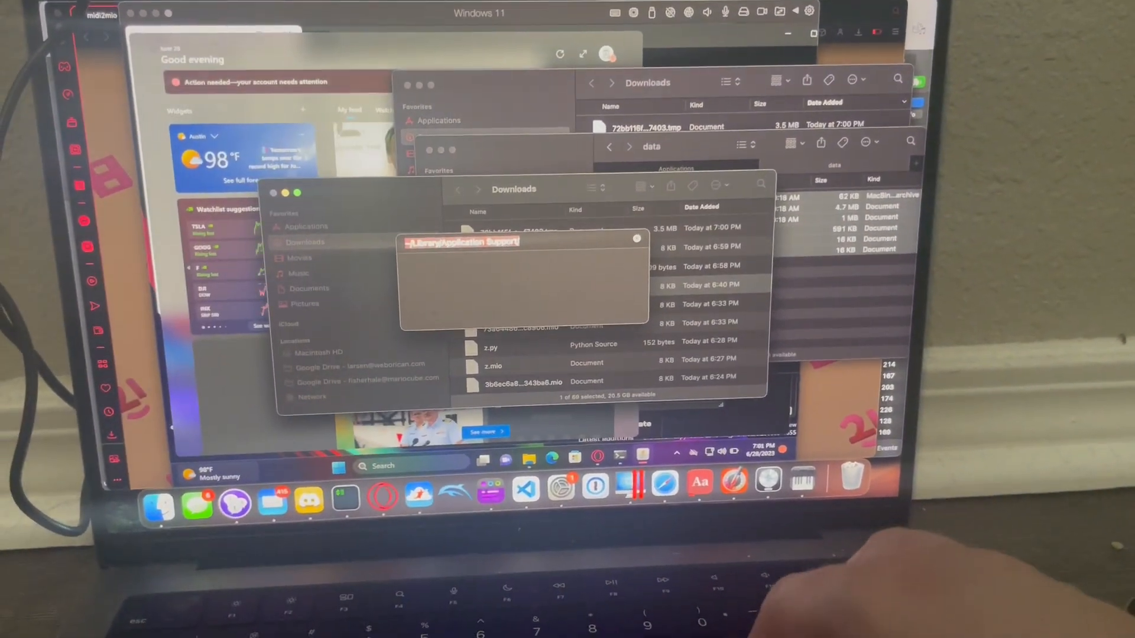
pyautogui.write('Dolphin/')
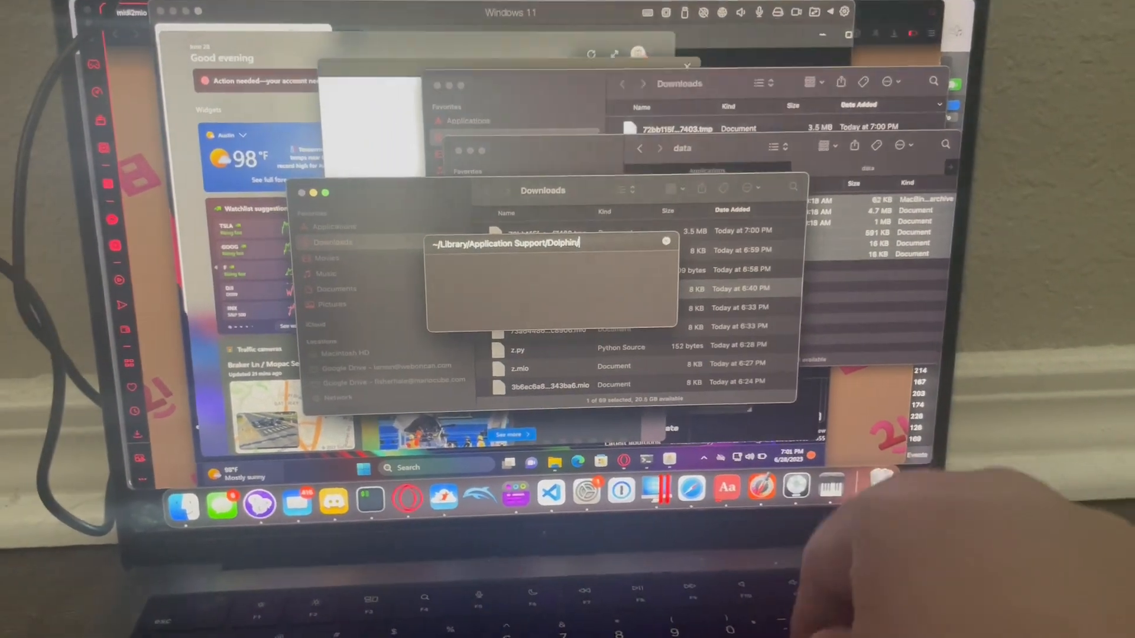
pyautogui.press('Return')
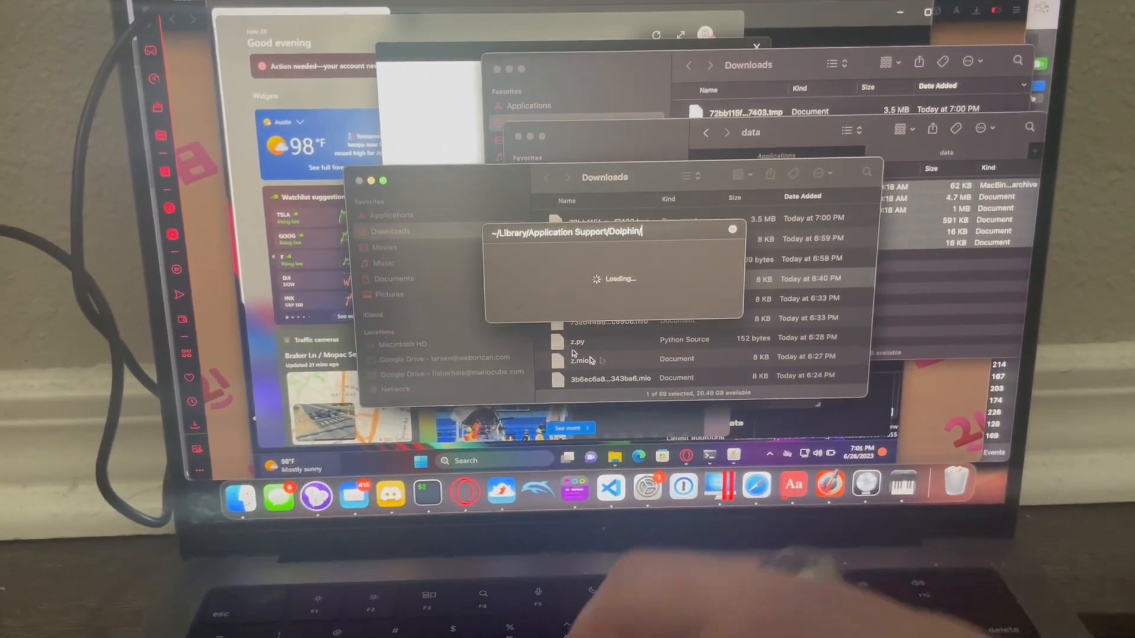
pyautogui.press('Return')
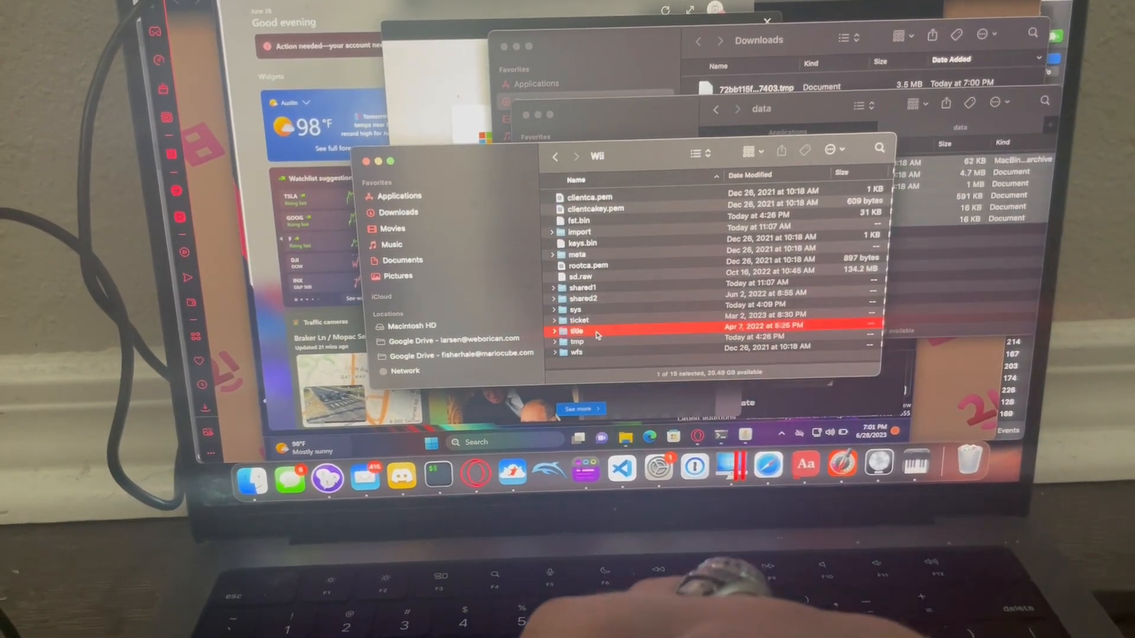
pyautogui.doubleClick(578, 331)
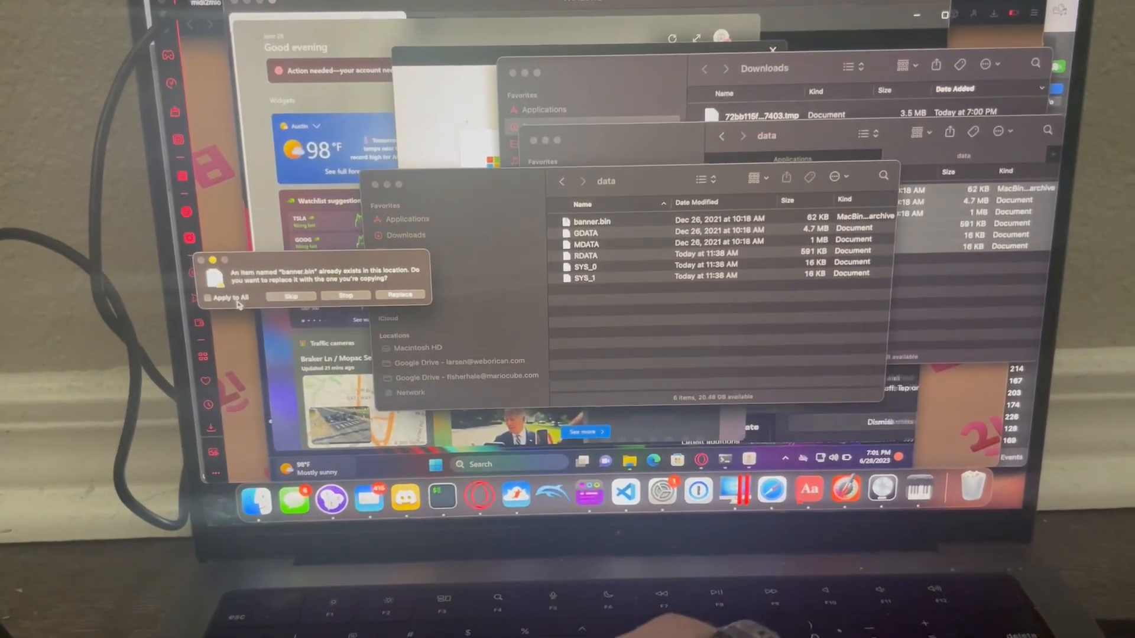
pyautogui.click(399, 296)
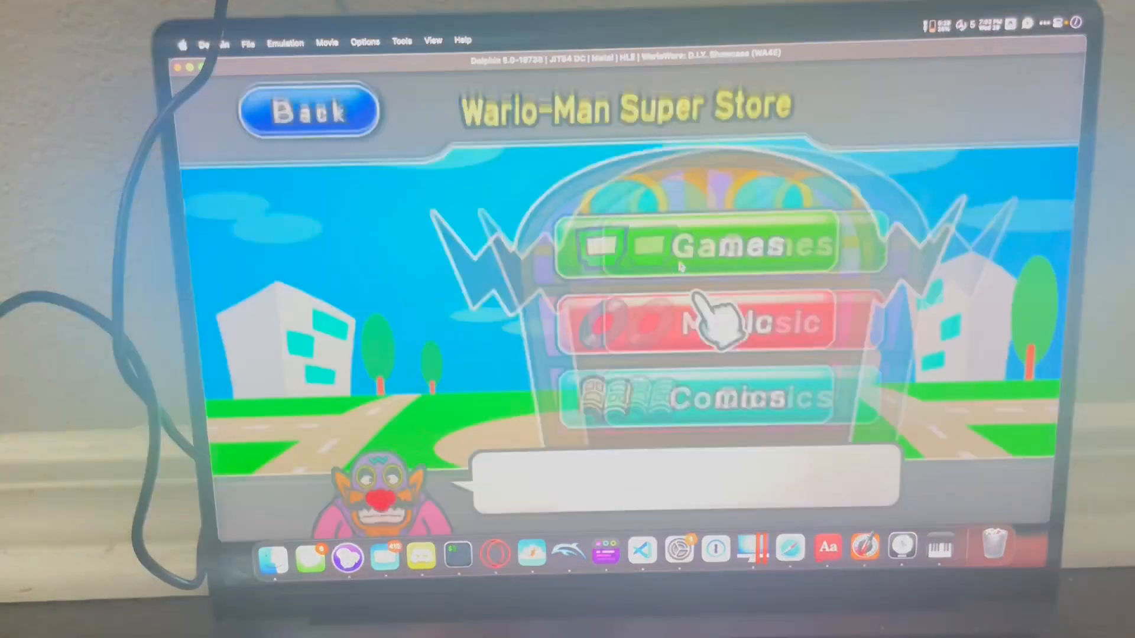
# Step: Enter the Music section of the Wario-Man Super Store
pyautogui.click(717, 323)
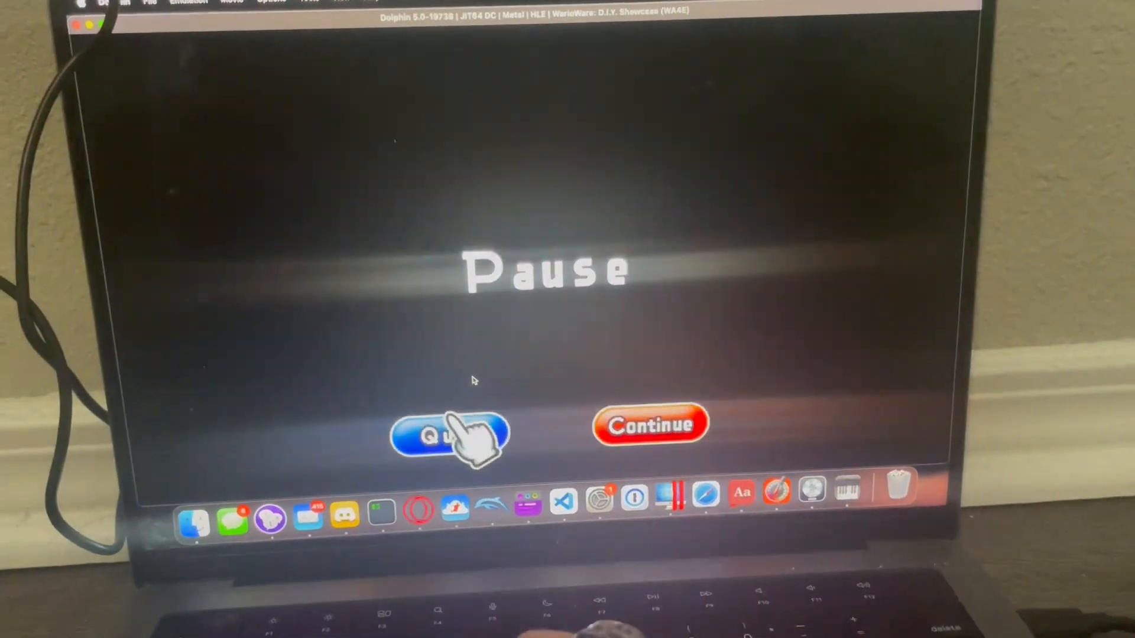
# Step: Play the injected 'polo' record, then quit back to the D.I.Y. Music shelf
pyautogui.click(648, 423)
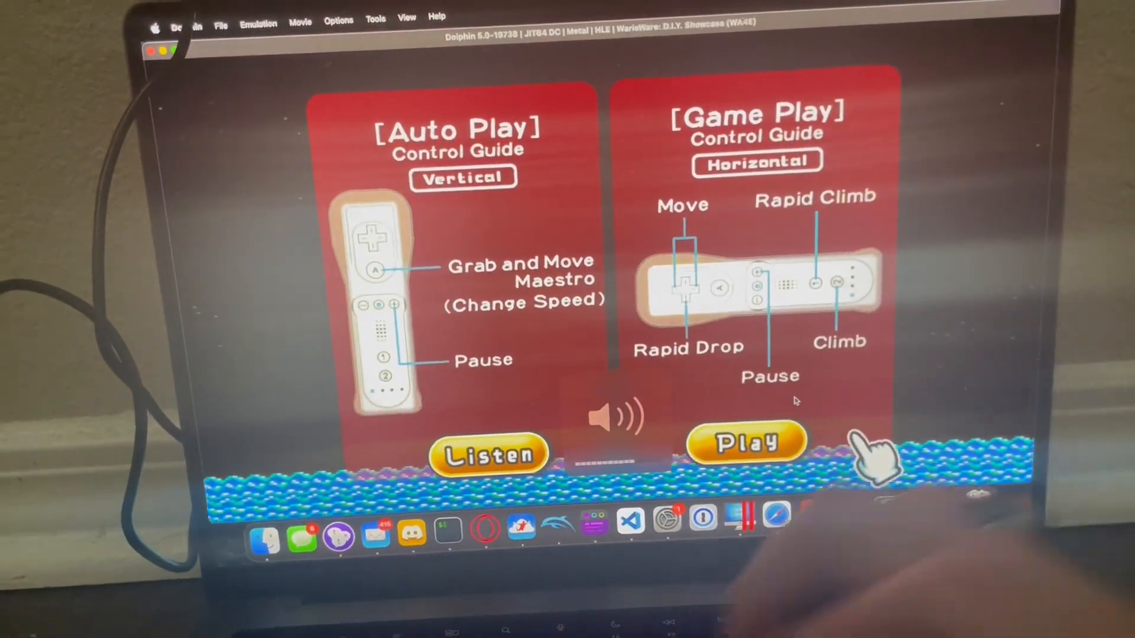
pyautogui.click(745, 442)
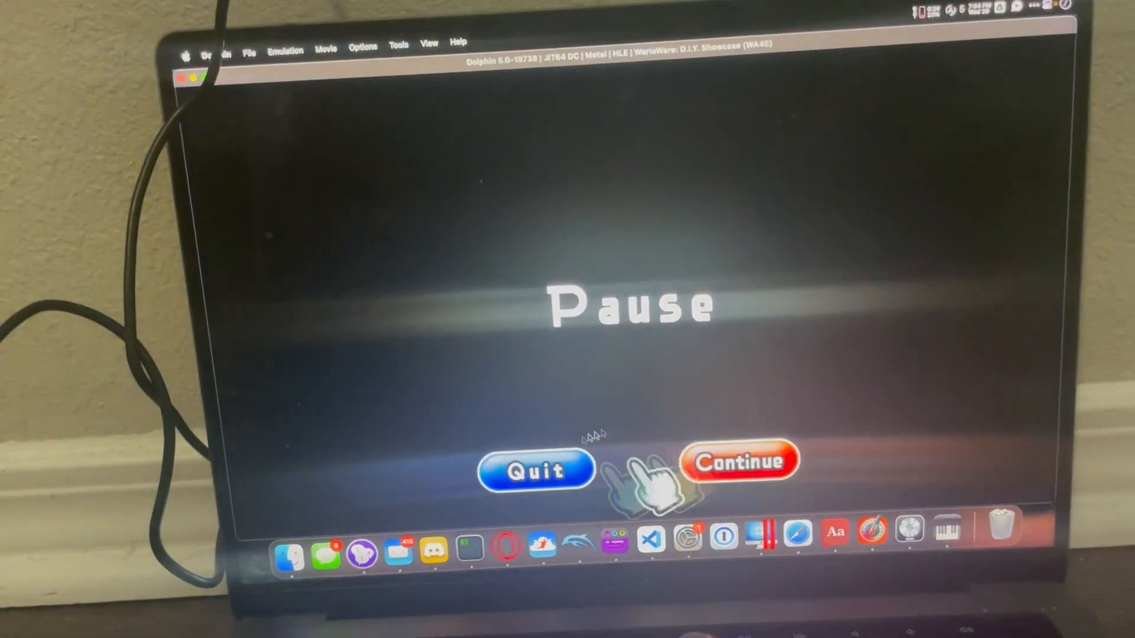
pyautogui.click(738, 462)
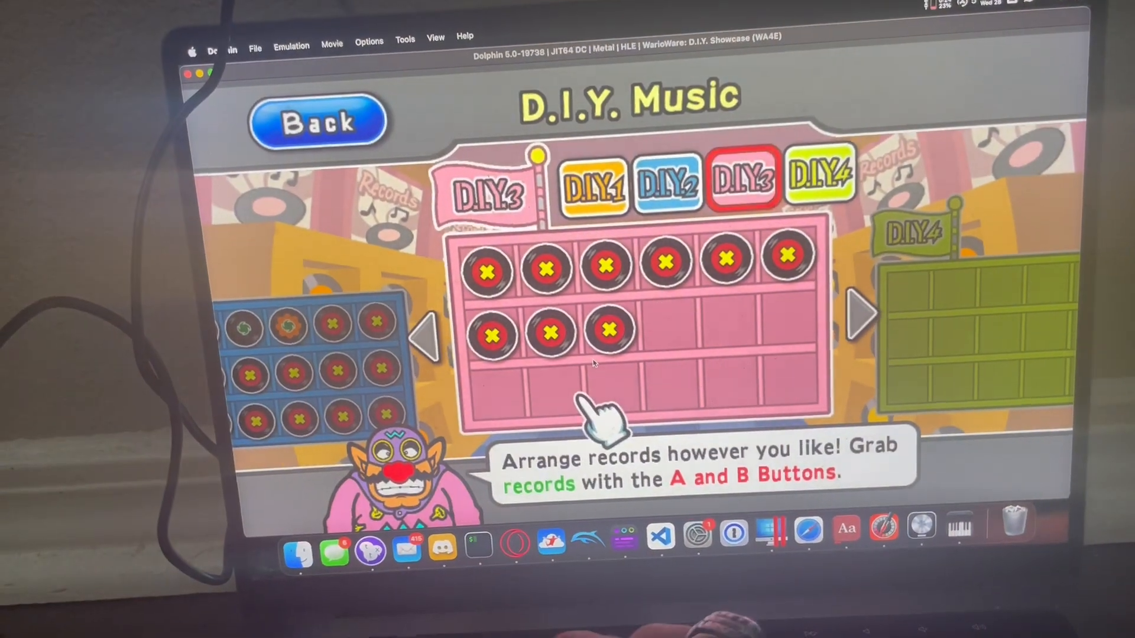